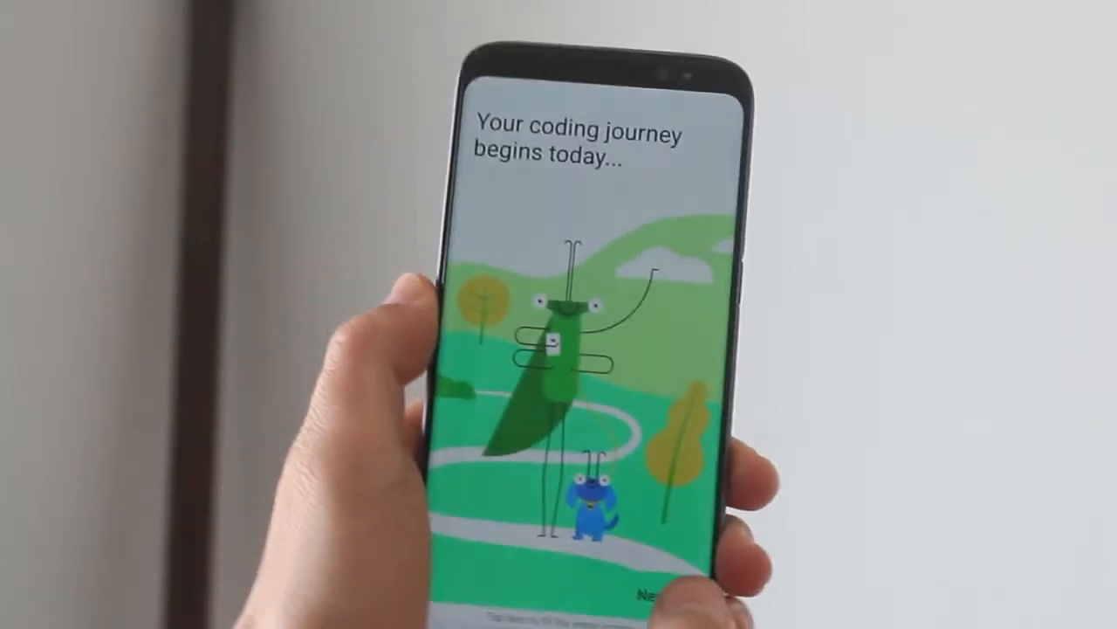
- Advance past the welcome and no-mistakes encouragement screens
{"action": "left_click", "coordinate": [646, 596]}
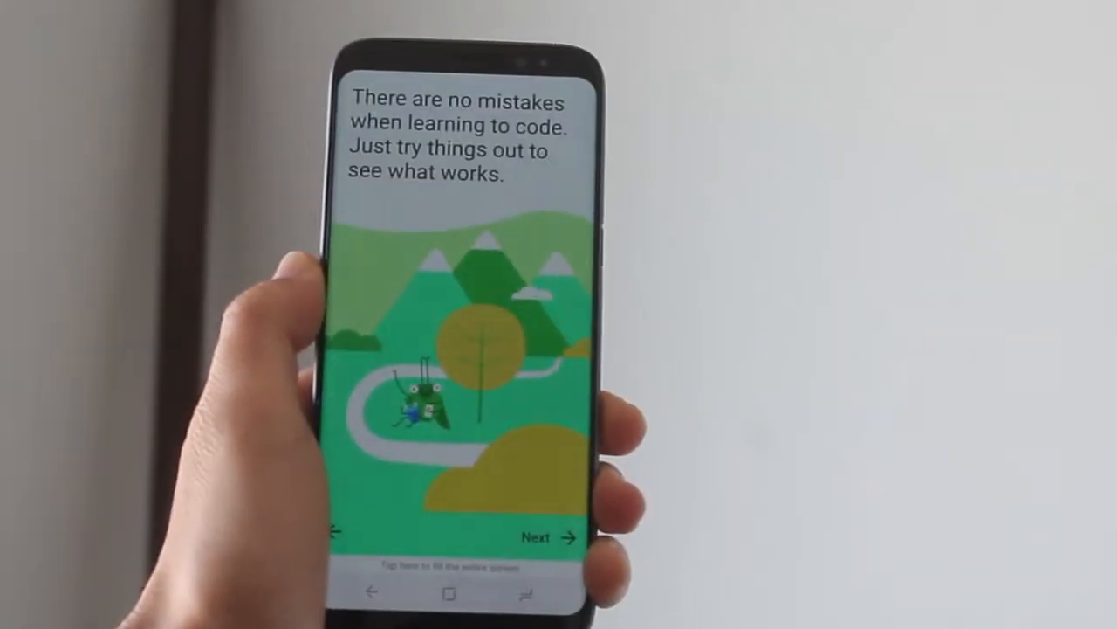
{"action": "left_click", "coordinate": [548, 538]}
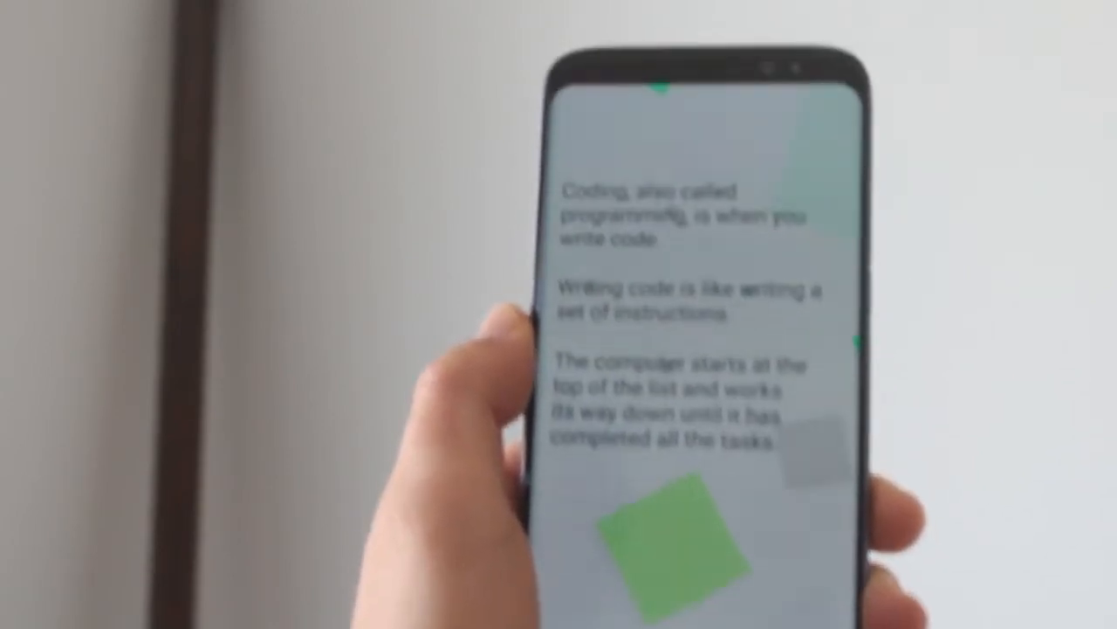
- Scroll through the 'Coding, also called programming' intro text
{"action": "scroll", "scroll_direction": "up", "scroll_amount": 3}
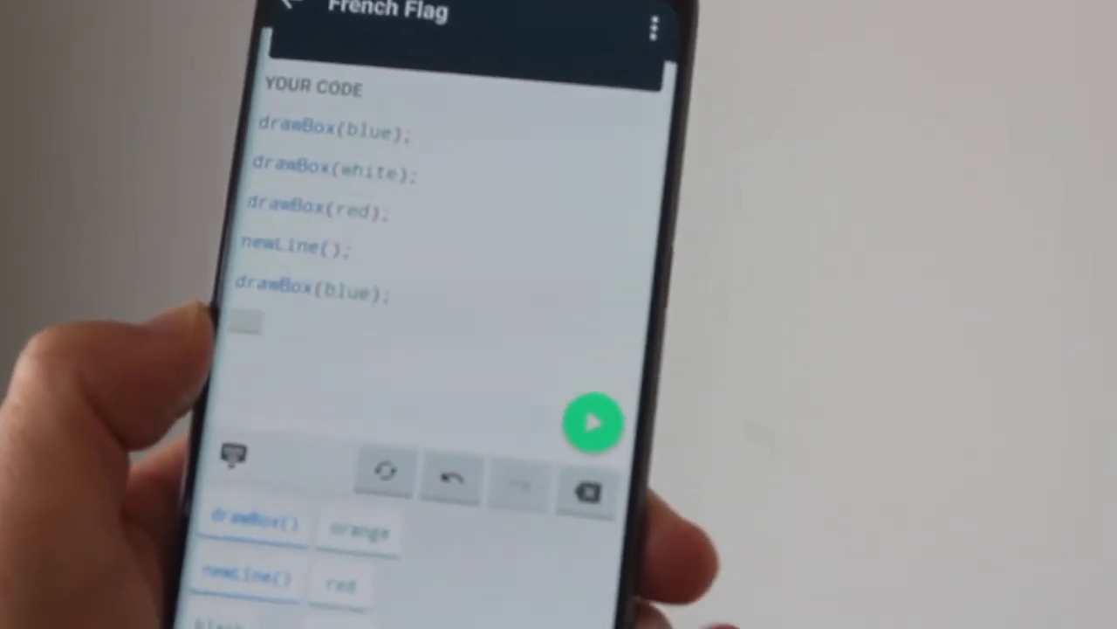
- Add drawBox(white) and another drawBox() to the flag's second row
{"action": "left_click", "coordinate": [594, 424]}
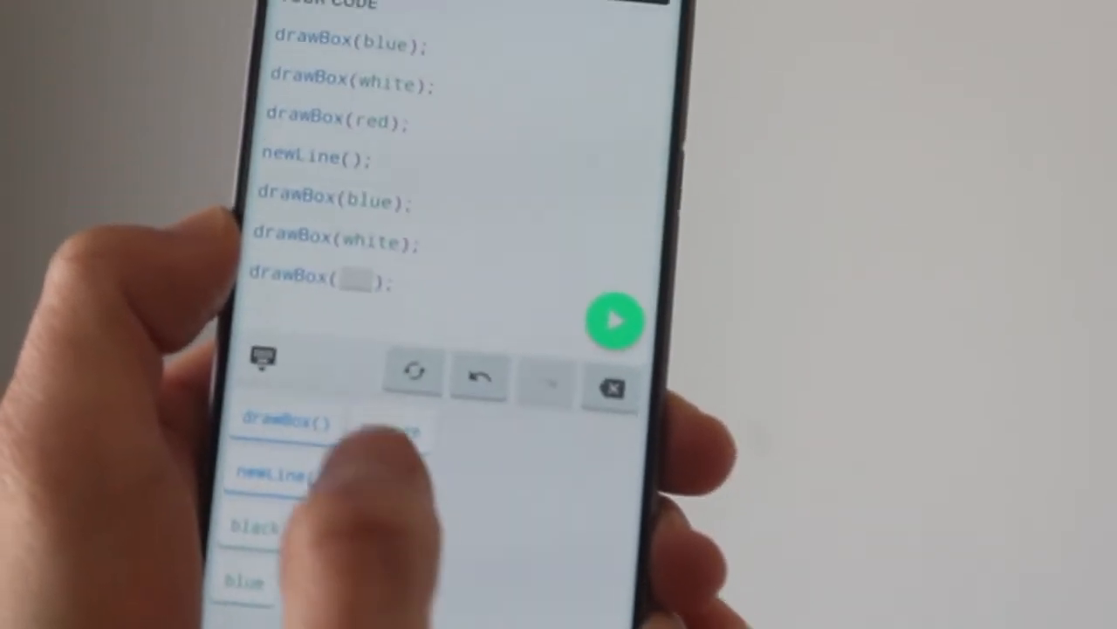
{"action": "left_click", "coordinate": [615, 322]}
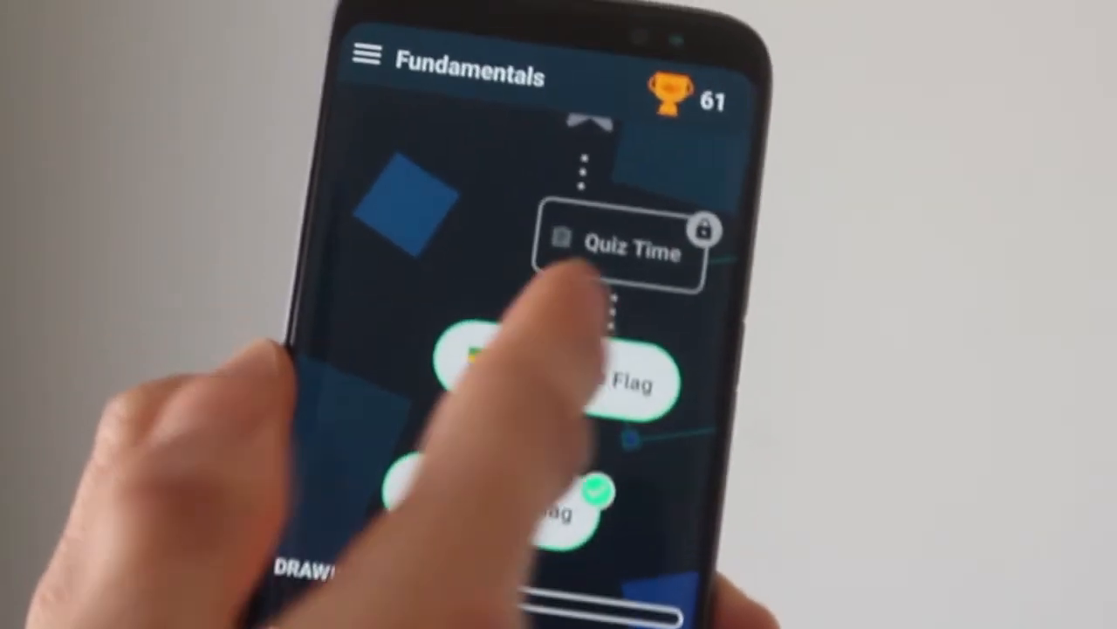
- Enter the Gabonese Flag lesson and scroll to its Example Solution
{"action": "left_click", "coordinate": [611, 381]}
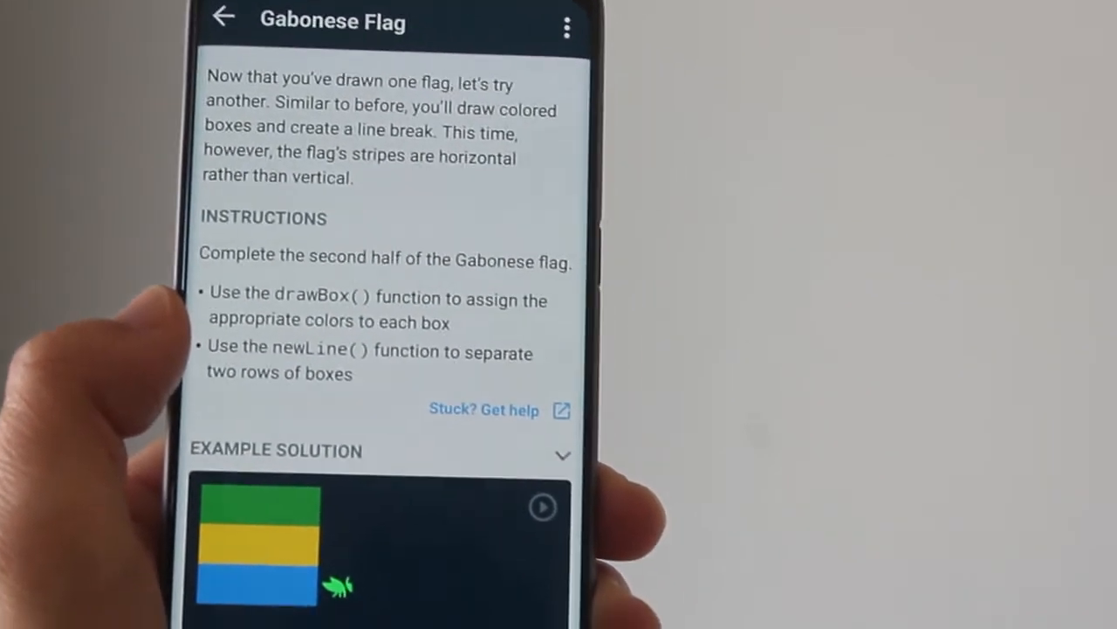
{"action": "scroll", "scroll_direction": "down", "scroll_amount": 3}
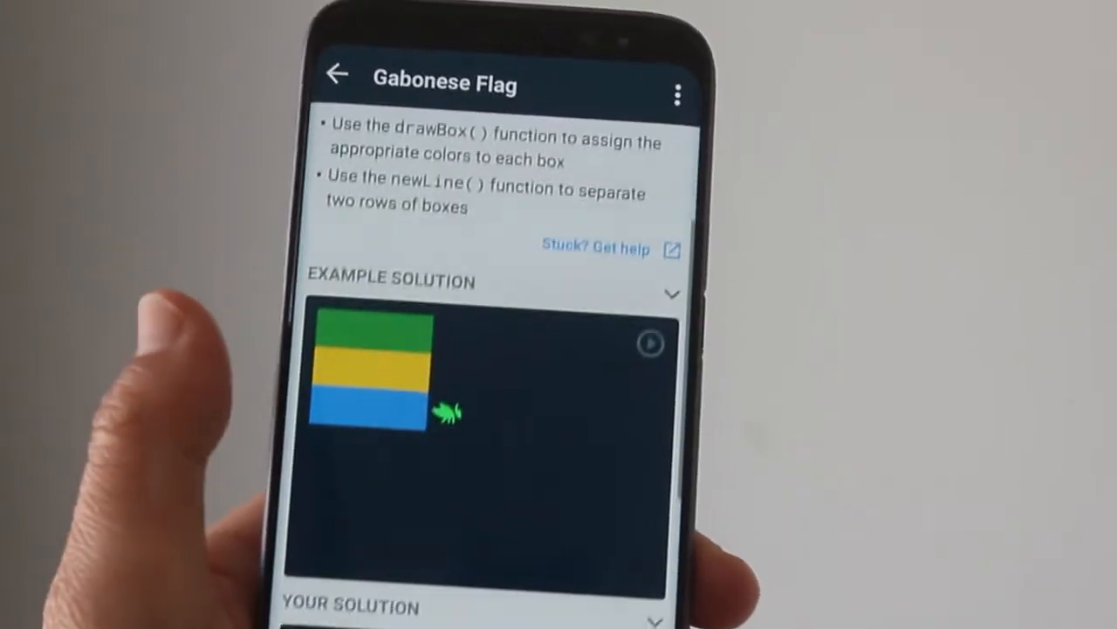